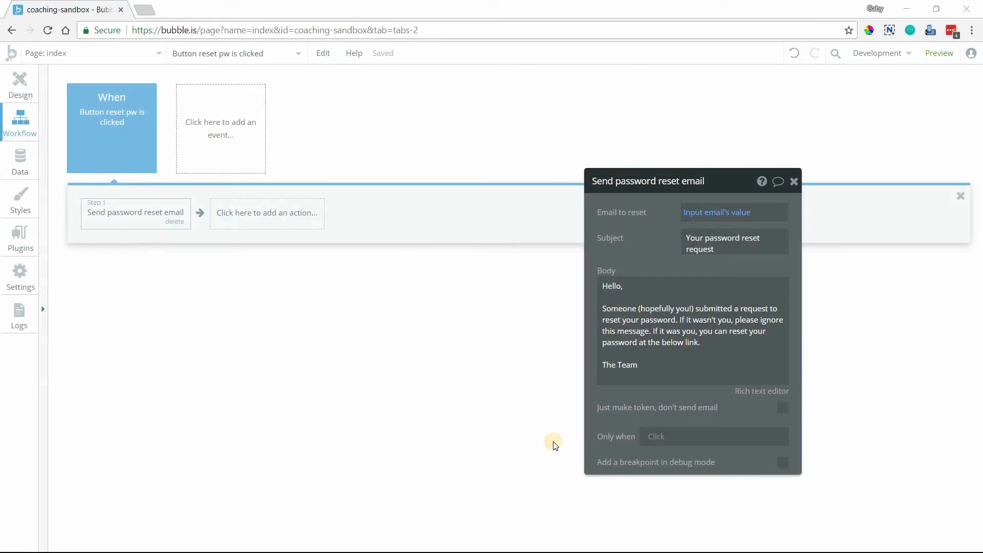
{"action": "mouse_move", "coordinate": [560, 434]}
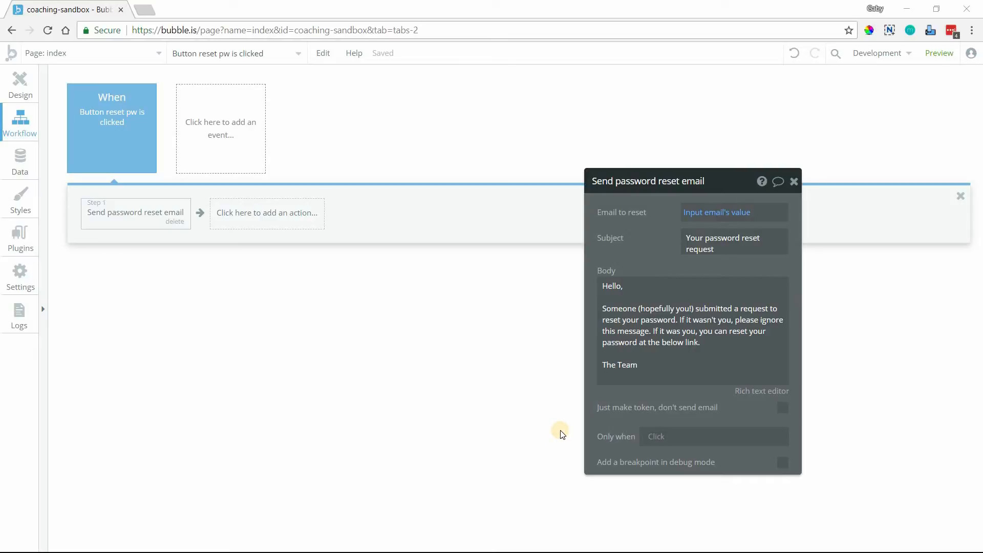
{"action": "mouse_move", "coordinate": [91, 224]}
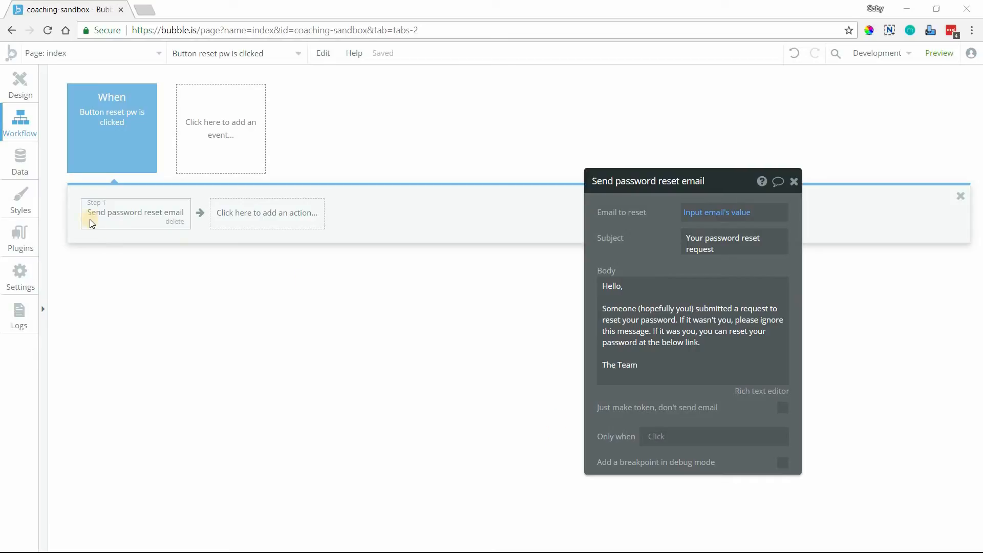
{"action": "mouse_move", "coordinate": [116, 218]}
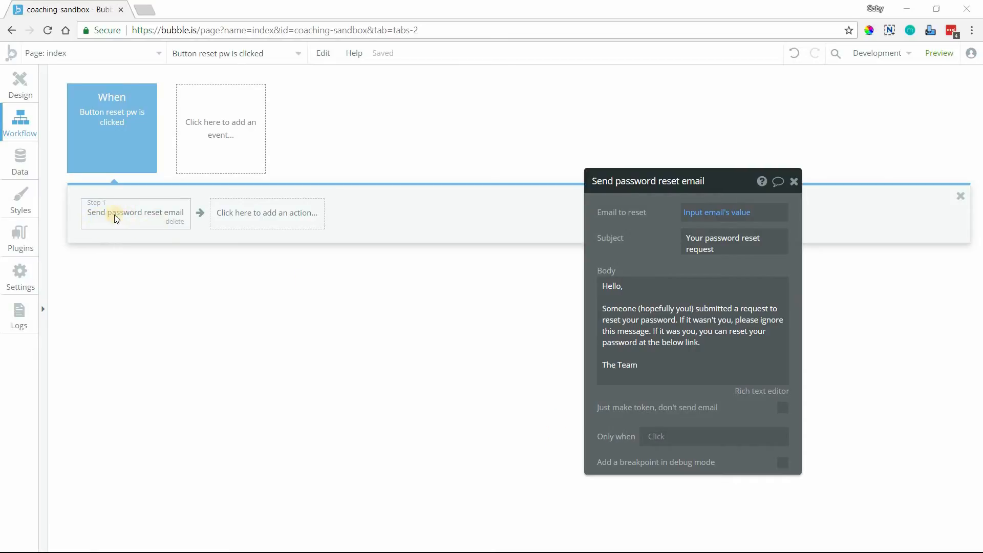
{"action": "mouse_move", "coordinate": [260, 251]}
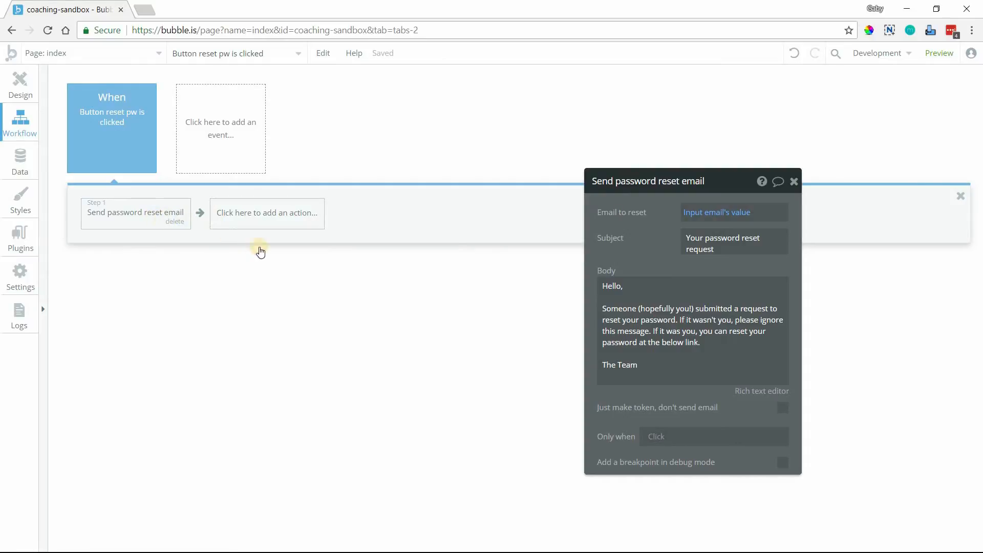
Bring up the action choices for a second step after the password reset email step.
{"action": "left_click", "coordinate": [266, 213]}
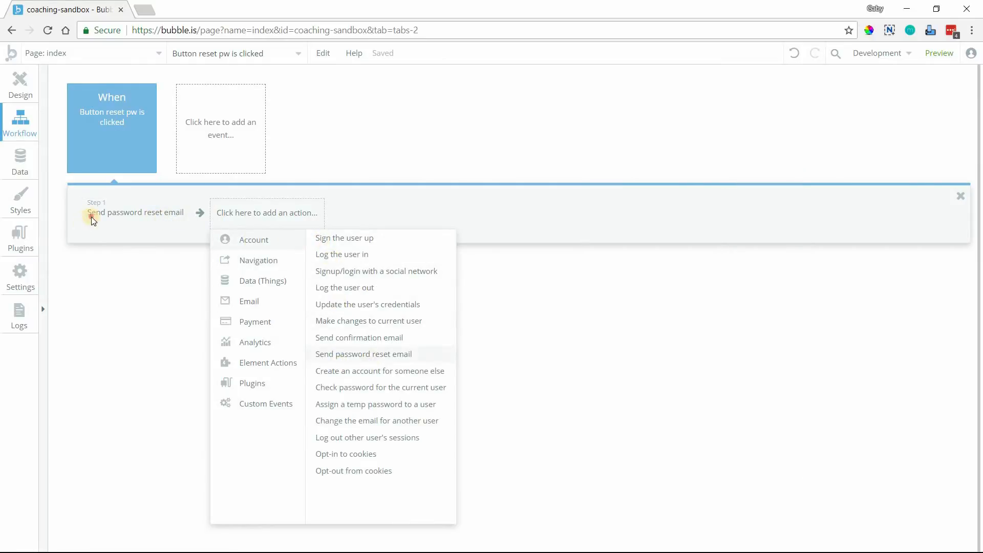
Return to step 1's password reset email settings and place the cursor in its Body field.
{"action": "left_click", "coordinate": [363, 353]}
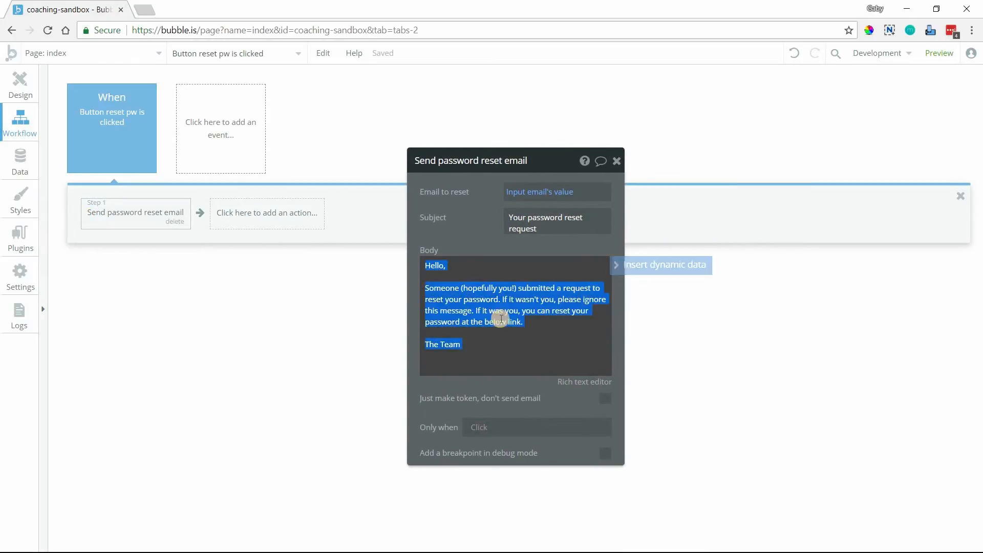
{"action": "left_click", "coordinate": [433, 286]}
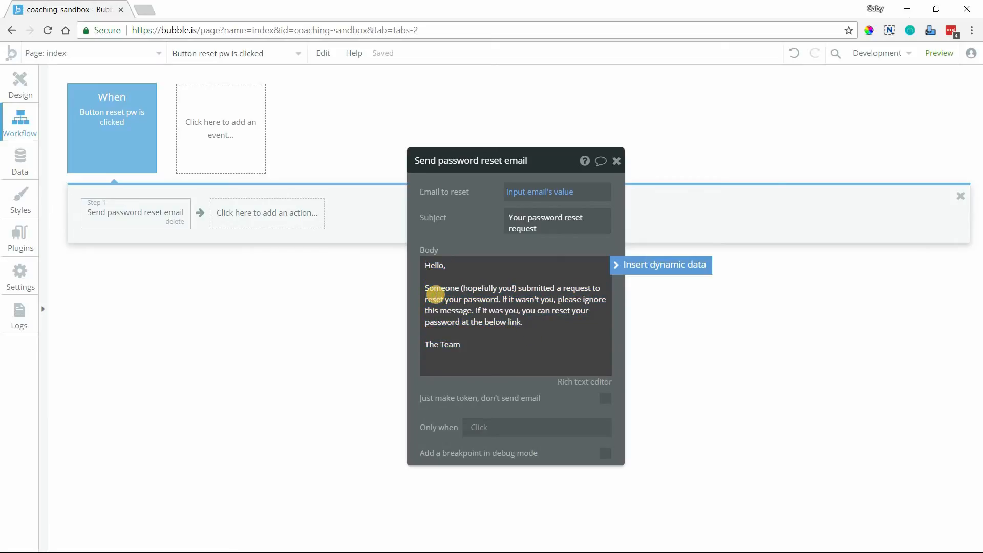
{"action": "mouse_move", "coordinate": [457, 240]}
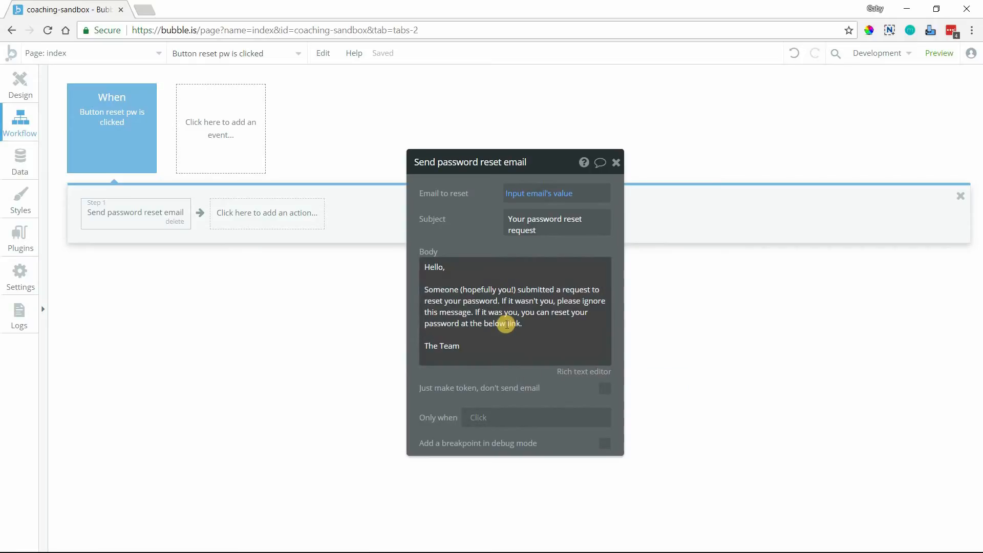
{"action": "mouse_move", "coordinate": [497, 342]}
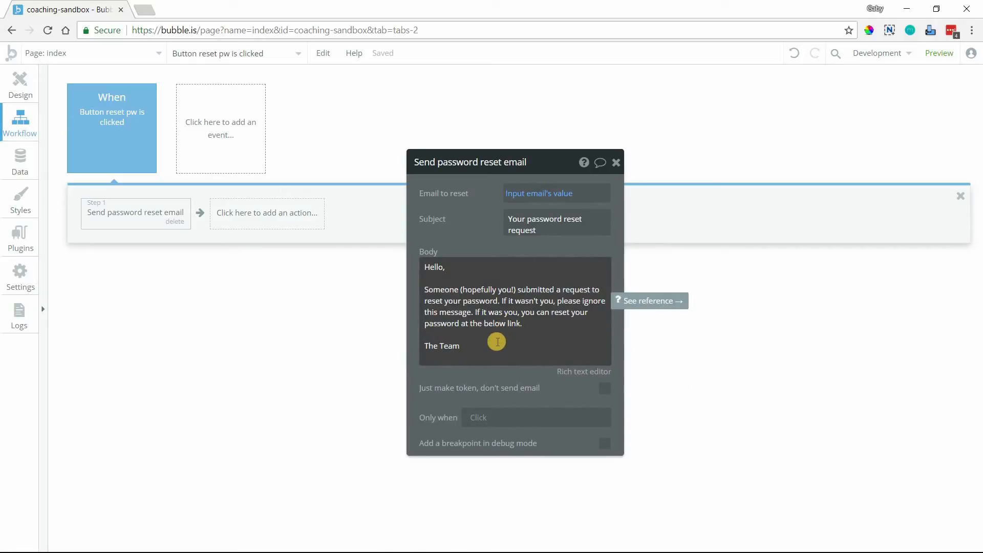
{"action": "mouse_move", "coordinate": [493, 355]}
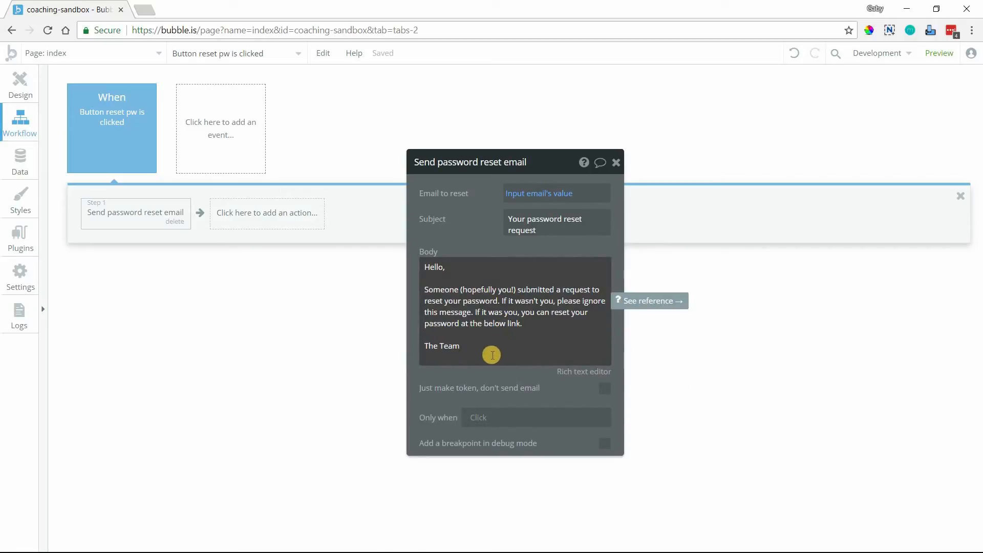
{"action": "mouse_move", "coordinate": [490, 337]}
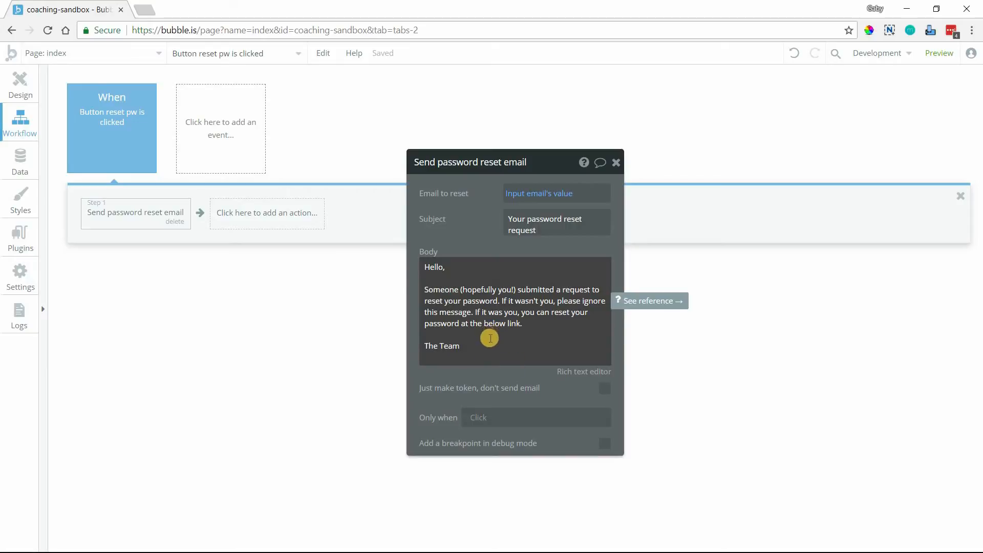
{"action": "mouse_move", "coordinate": [113, 104]}
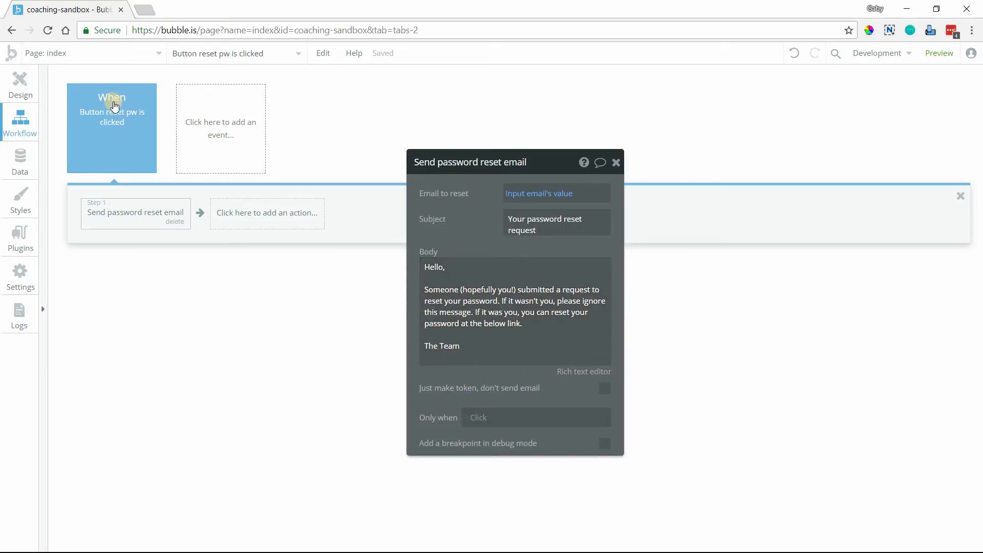
{"action": "left_click", "coordinate": [88, 53]}
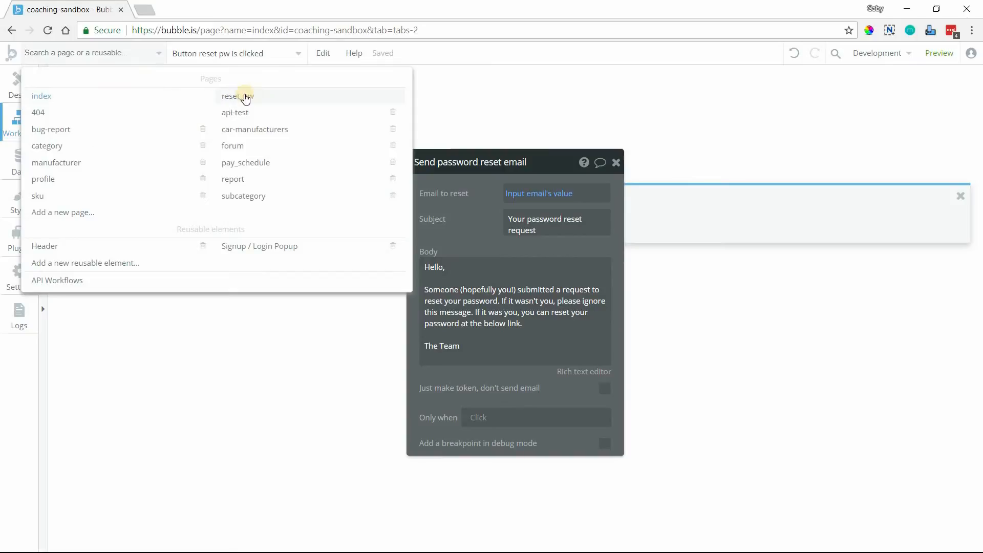
{"action": "mouse_move", "coordinate": [236, 96]}
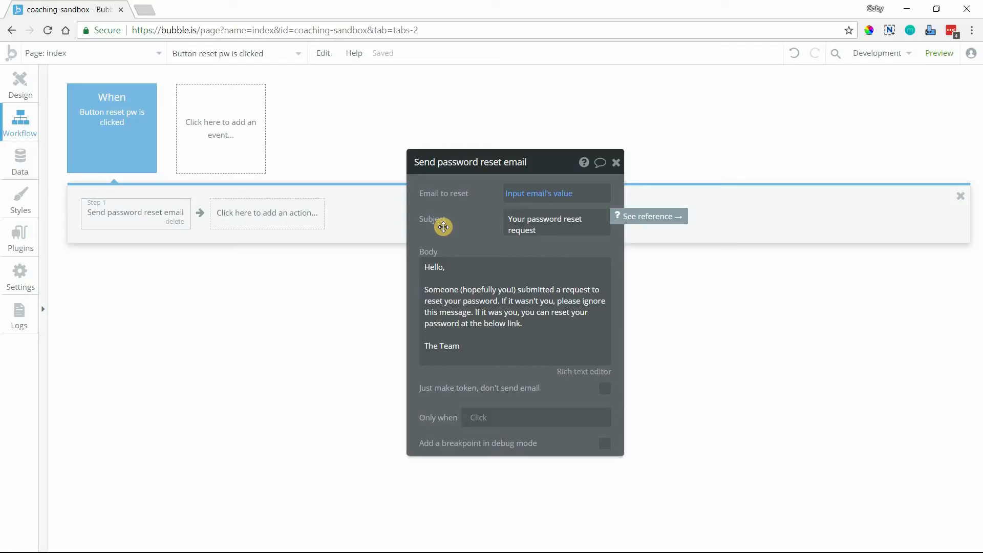
{"action": "mouse_move", "coordinate": [532, 198]}
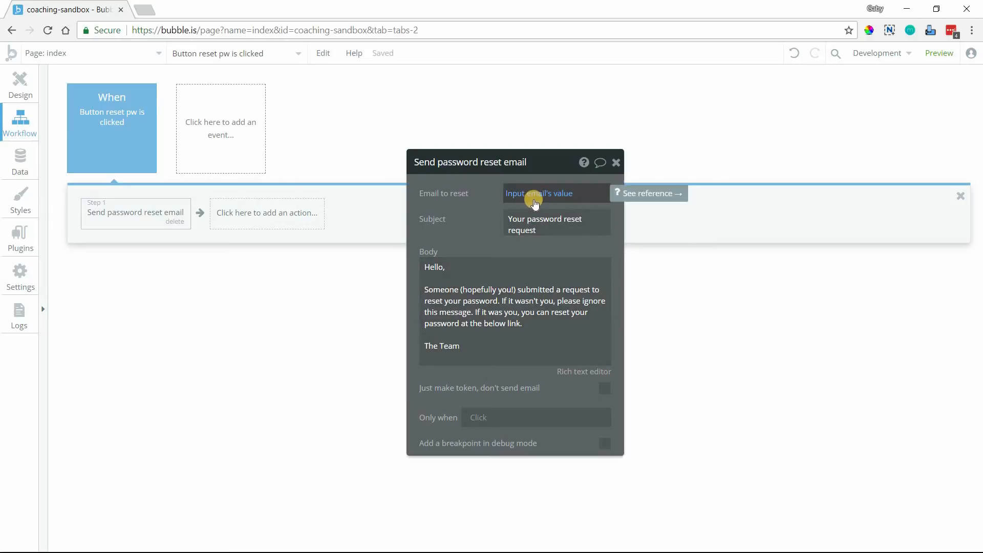
{"action": "mouse_move", "coordinate": [485, 350]}
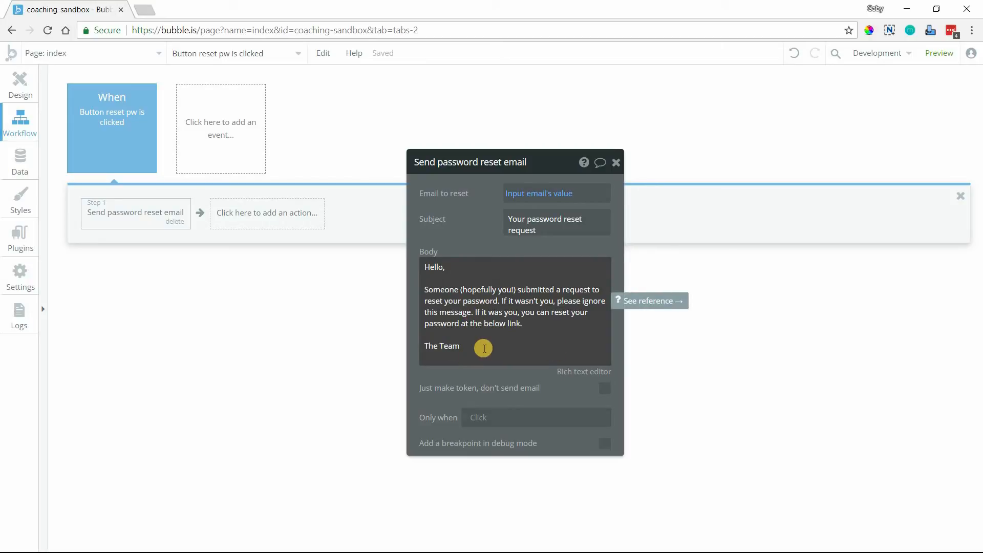
{"action": "mouse_move", "coordinate": [345, 301]}
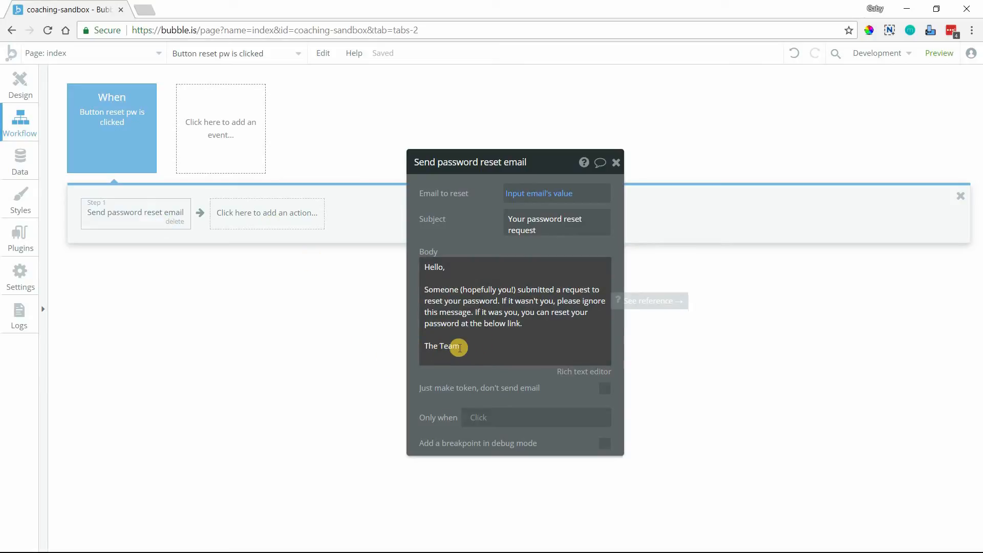
{"action": "mouse_move", "coordinate": [513, 310]}
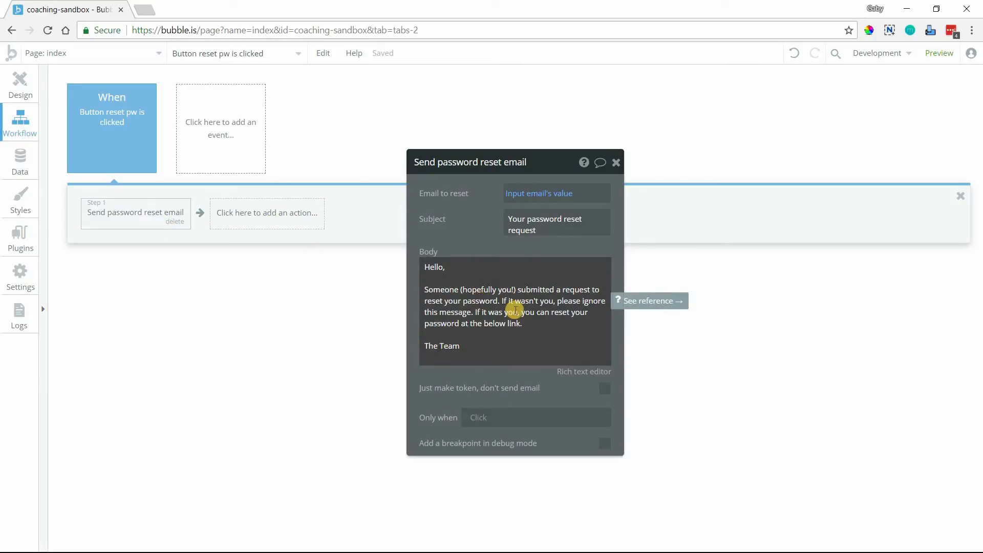
{"action": "mouse_move", "coordinate": [514, 374]}
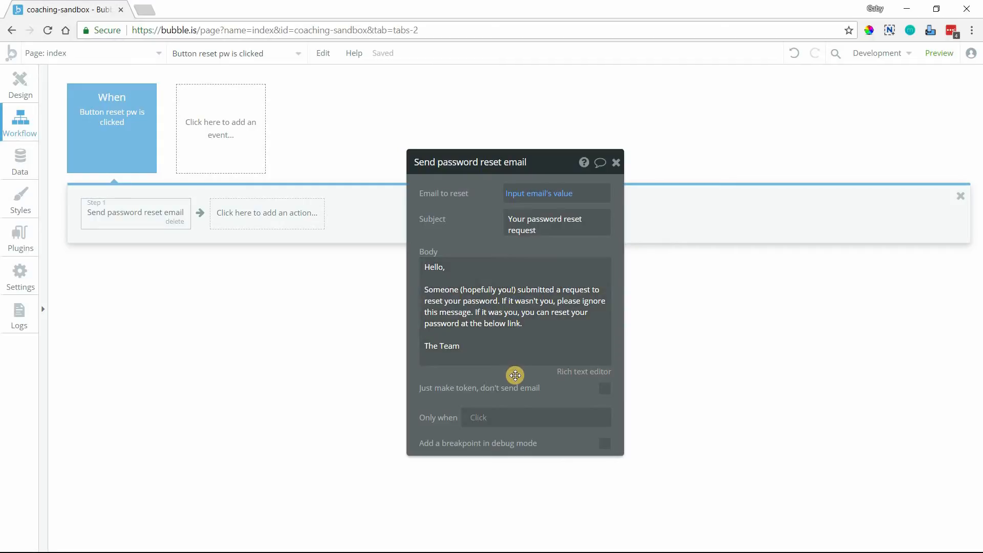
{"action": "mouse_move", "coordinate": [495, 369]}
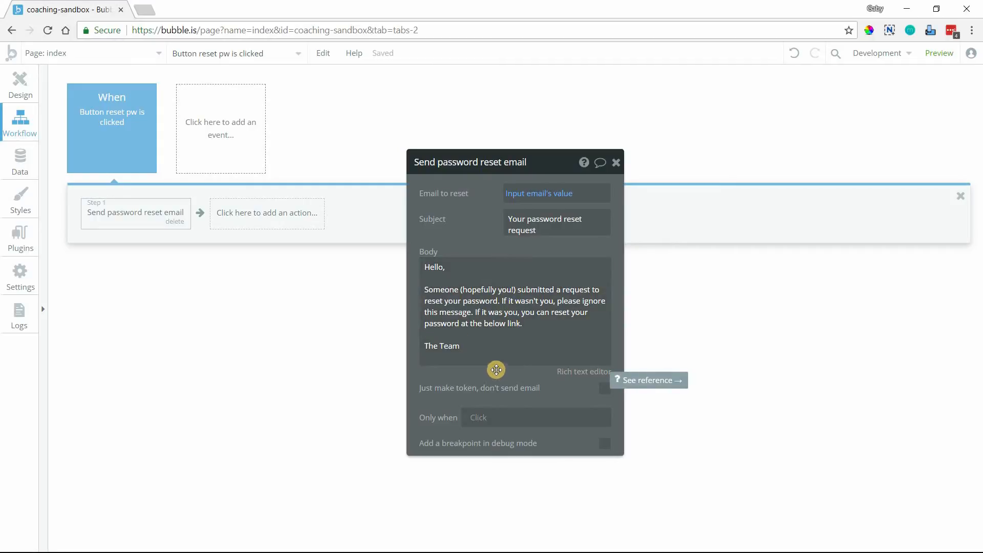
{"action": "mouse_move", "coordinate": [464, 311]}
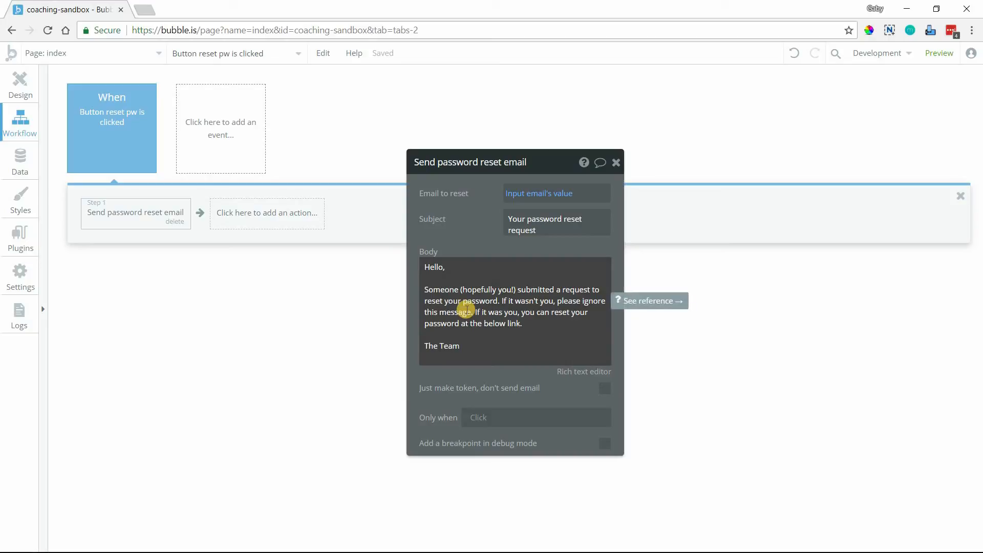
{"action": "mouse_move", "coordinate": [448, 390]}
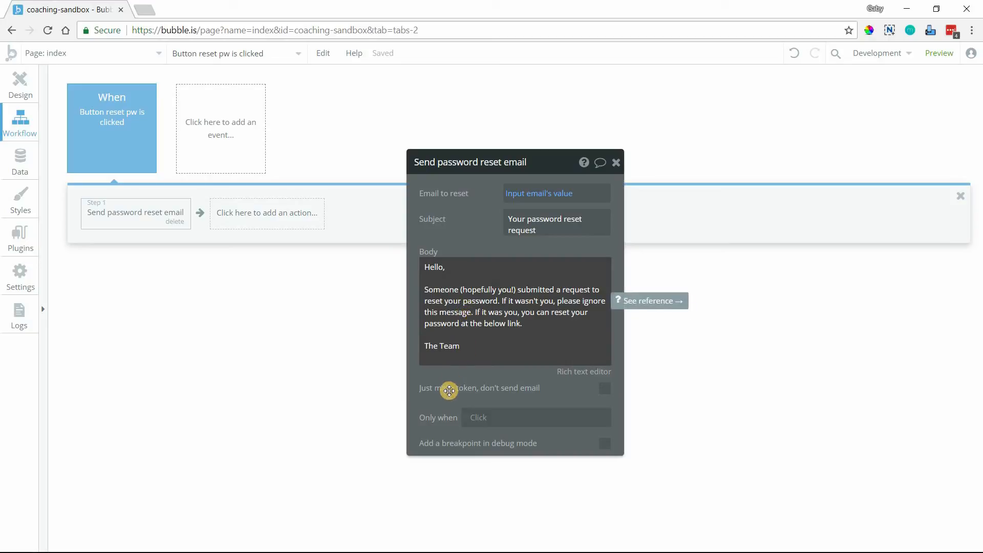
{"action": "mouse_move", "coordinate": [484, 387]}
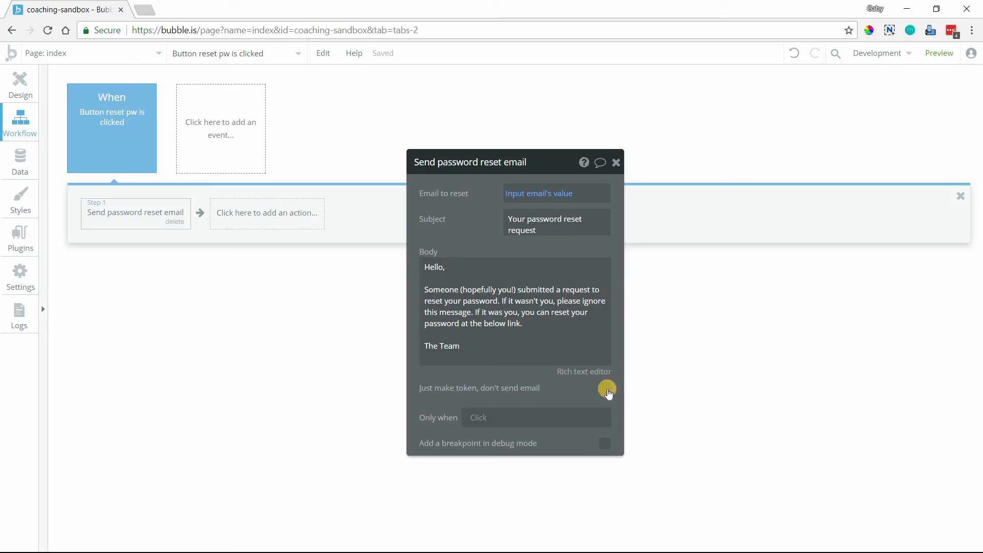
Enable 'Just make token, don't send email' on step 1 and add an Email > Send email step 2.
{"action": "left_click", "coordinate": [604, 387]}
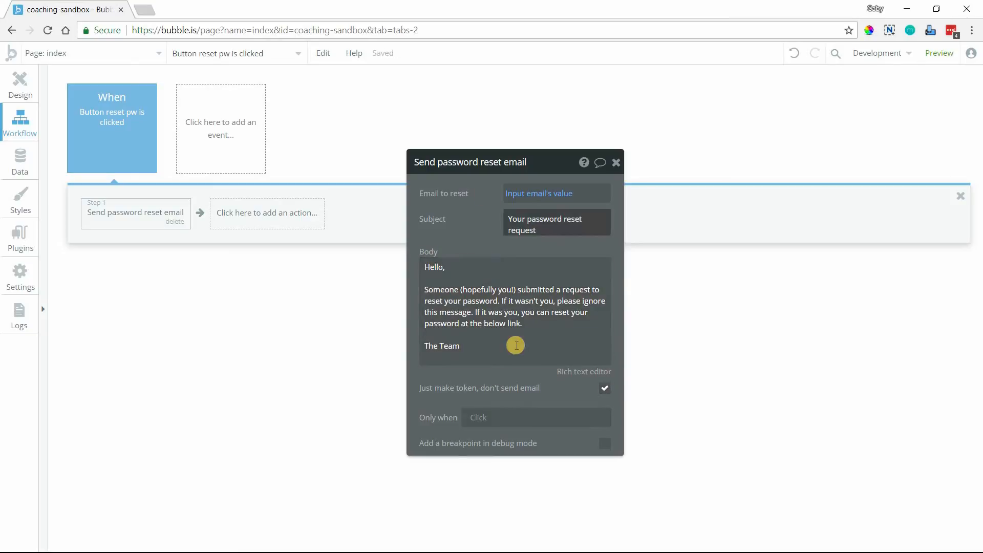
{"action": "left_click", "coordinate": [266, 213]}
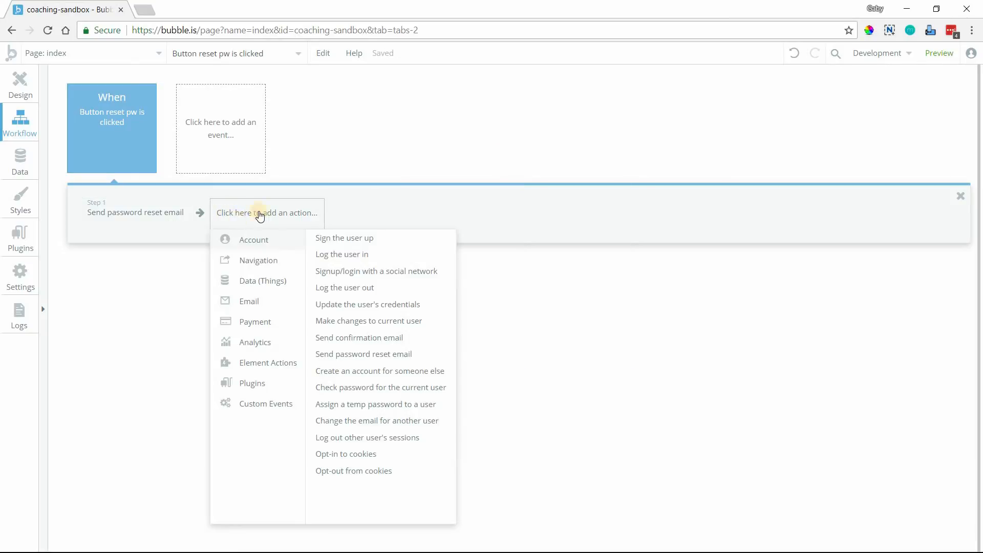
{"action": "mouse_move", "coordinate": [576, 228]}
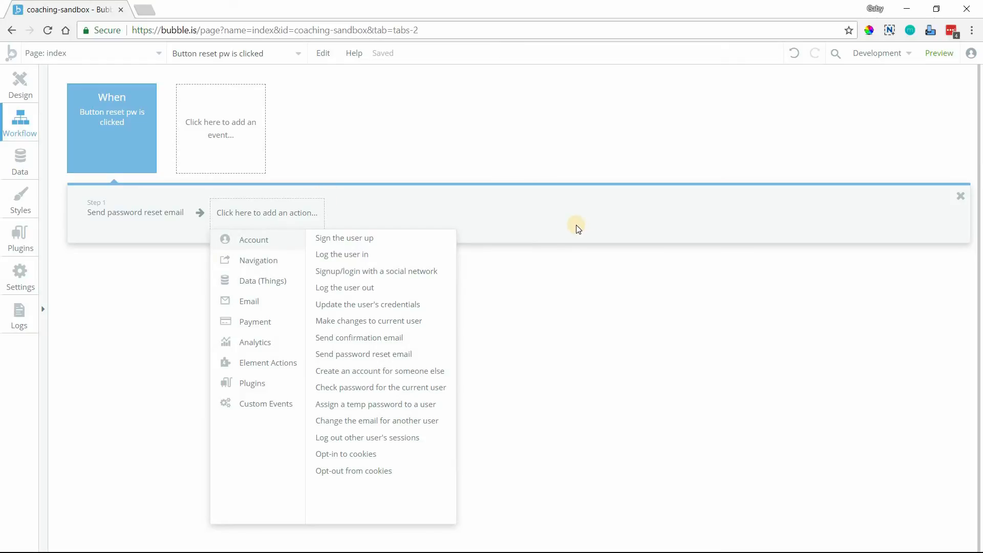
{"action": "mouse_move", "coordinate": [484, 225]}
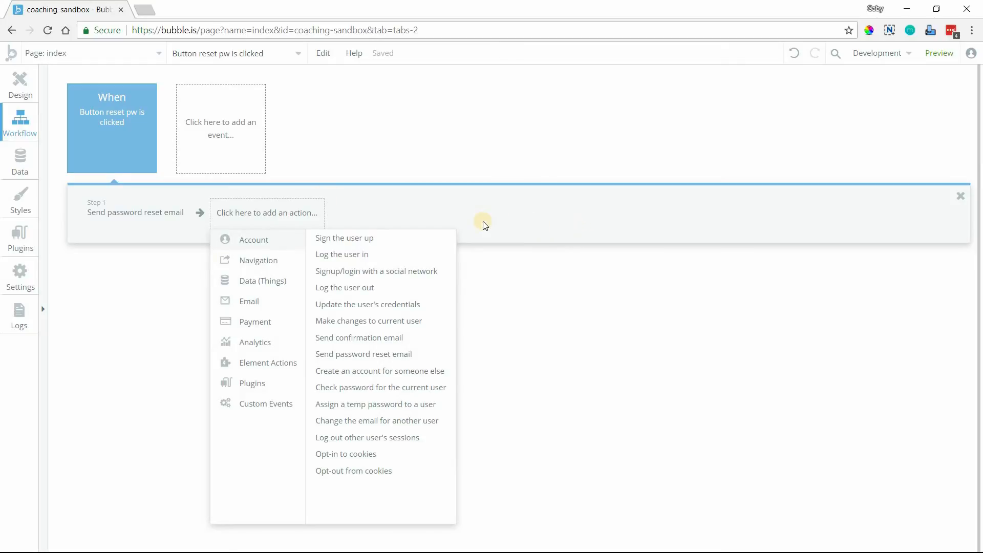
{"action": "mouse_move", "coordinate": [168, 216]}
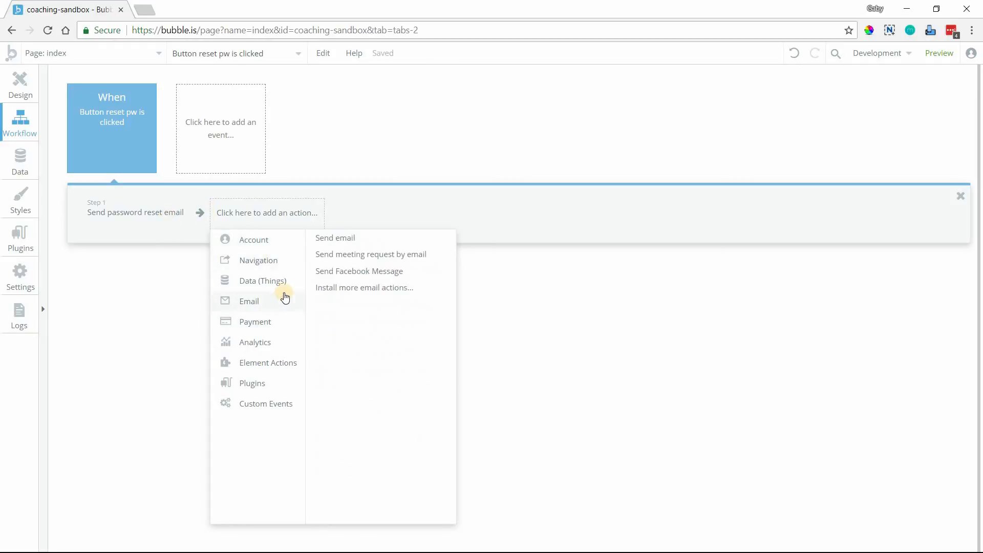
{"action": "left_click", "coordinate": [334, 237]}
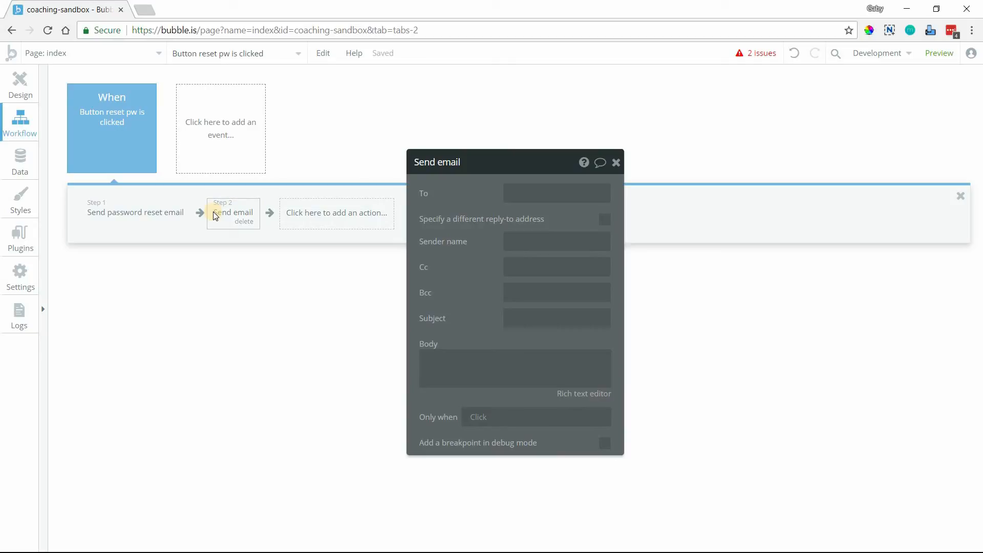
{"action": "mouse_move", "coordinate": [207, 222]}
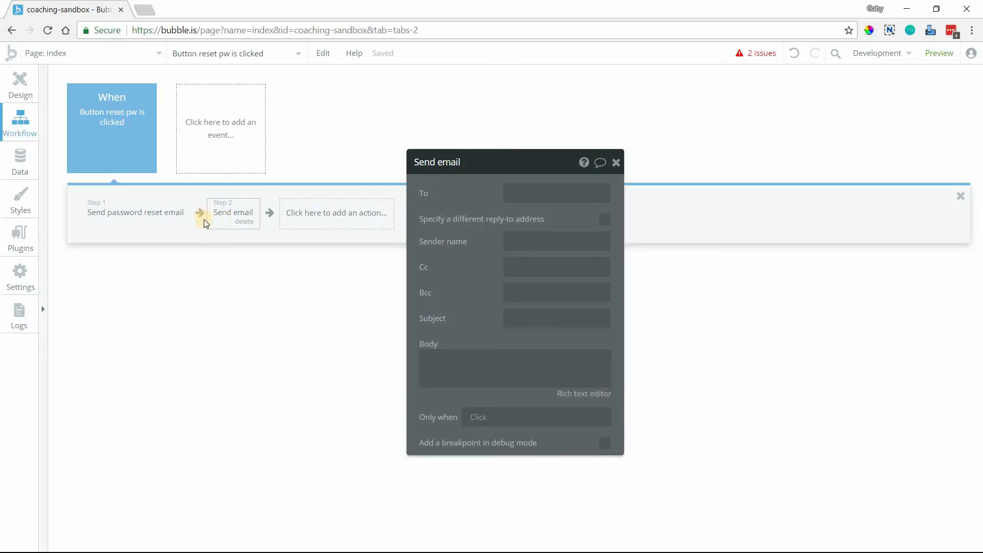
{"action": "mouse_move", "coordinate": [437, 360]}
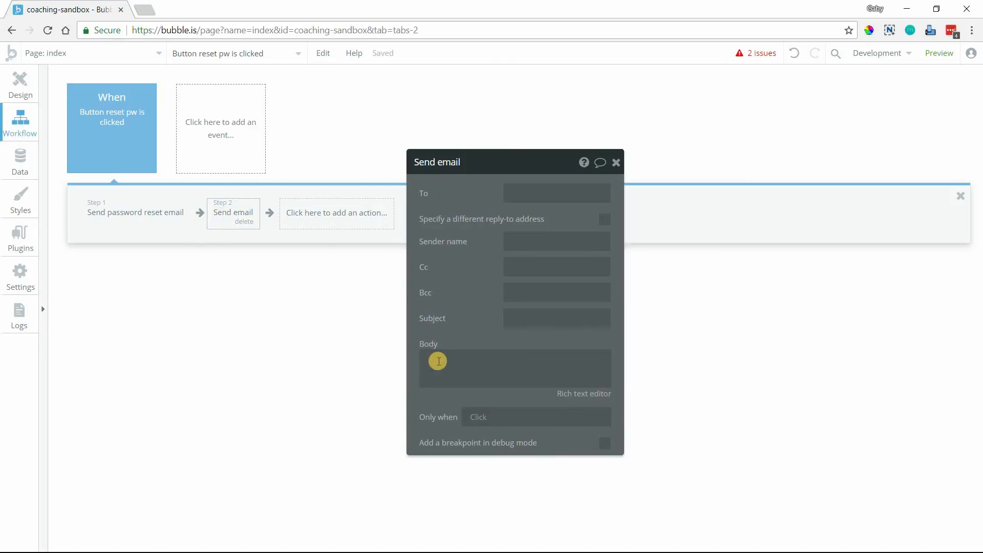
{"action": "left_click", "coordinate": [135, 212]}
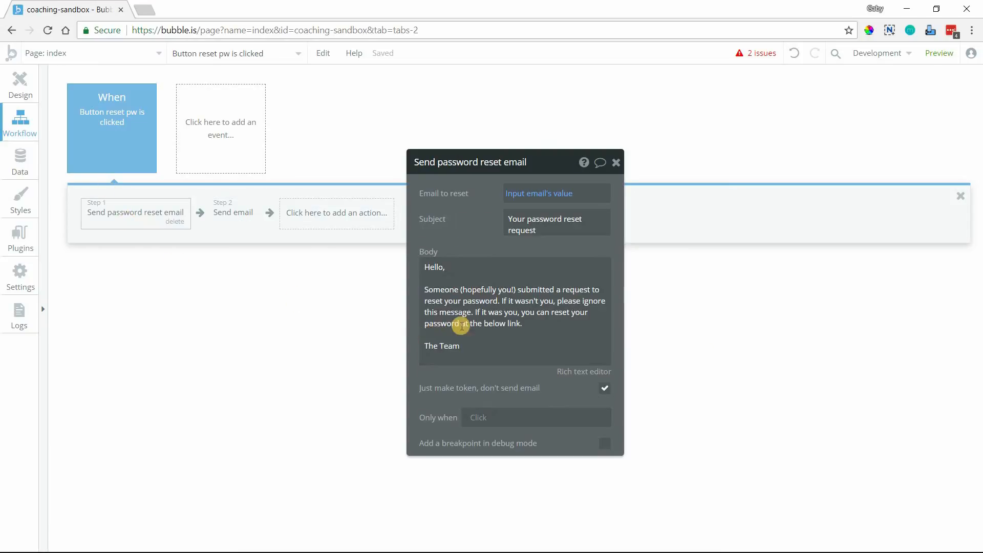
{"action": "mouse_move", "coordinate": [466, 388]}
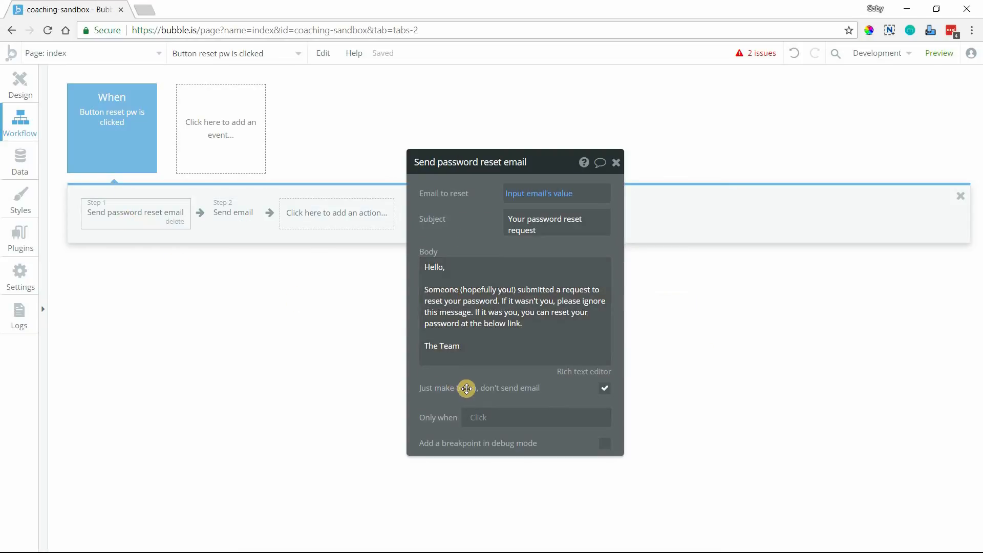
{"action": "left_click", "coordinate": [233, 212]}
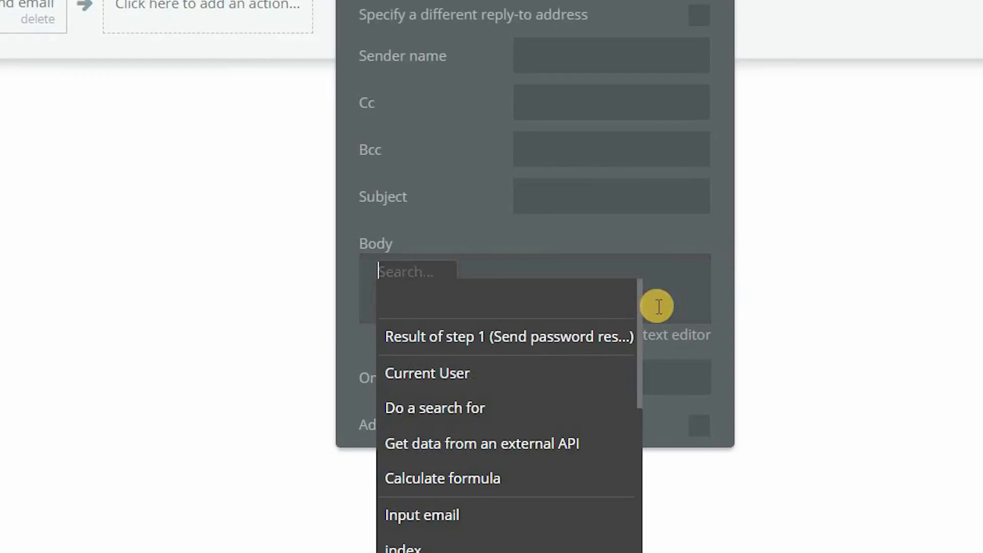
Start the Send email body with dynamic 'Website home URL' followed by the text reset_pw.
{"action": "type", "text": "web"}
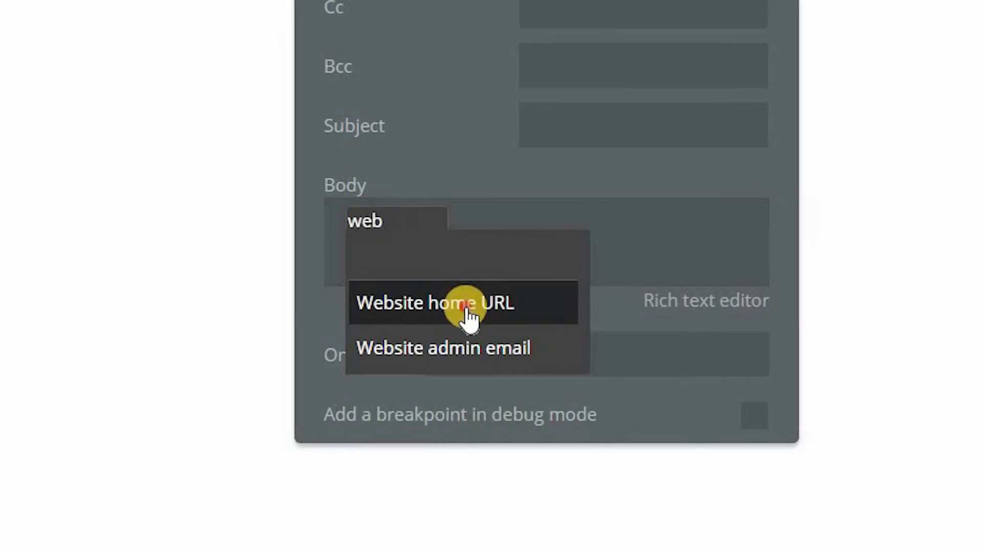
{"action": "left_click", "coordinate": [435, 303]}
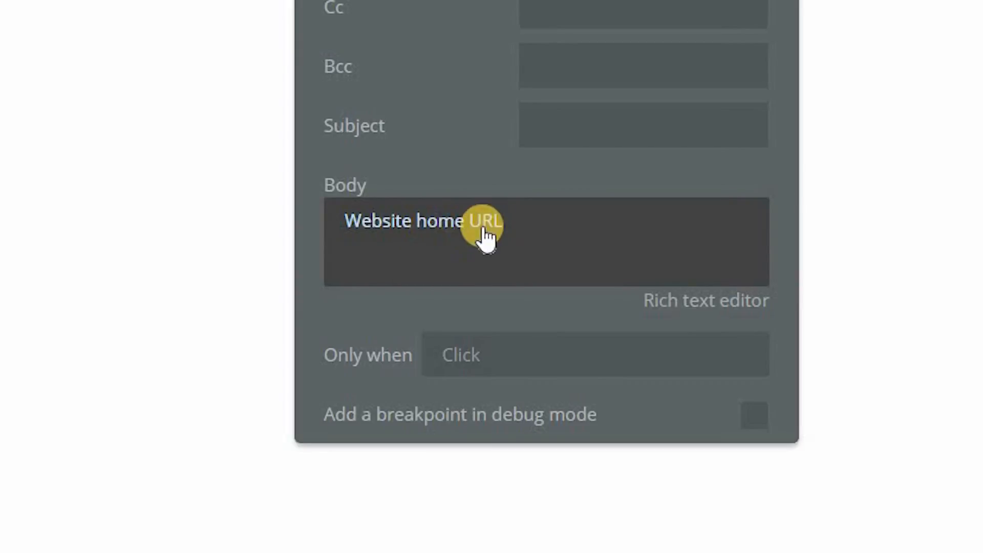
{"action": "mouse_move", "coordinate": [188, 219]}
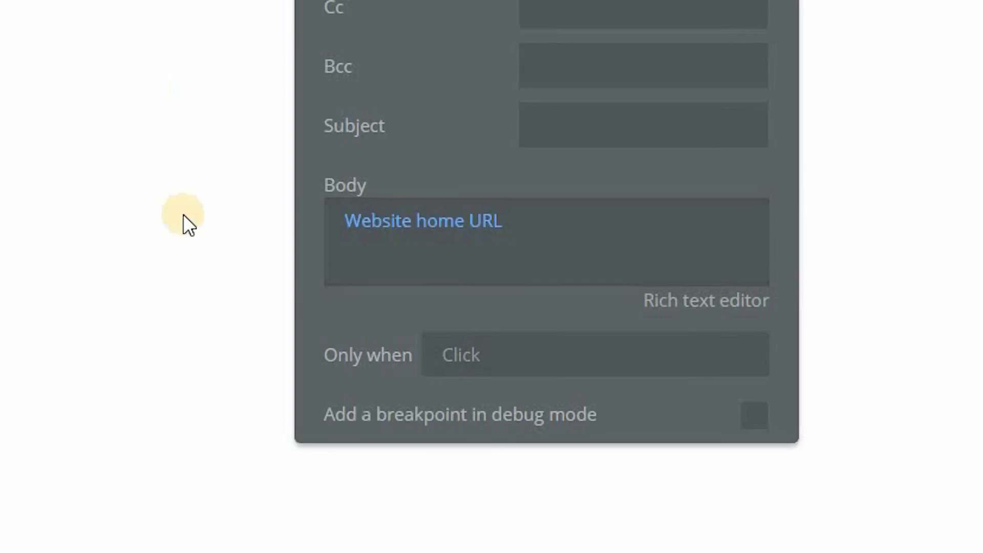
{"action": "mouse_move", "coordinate": [185, 216]}
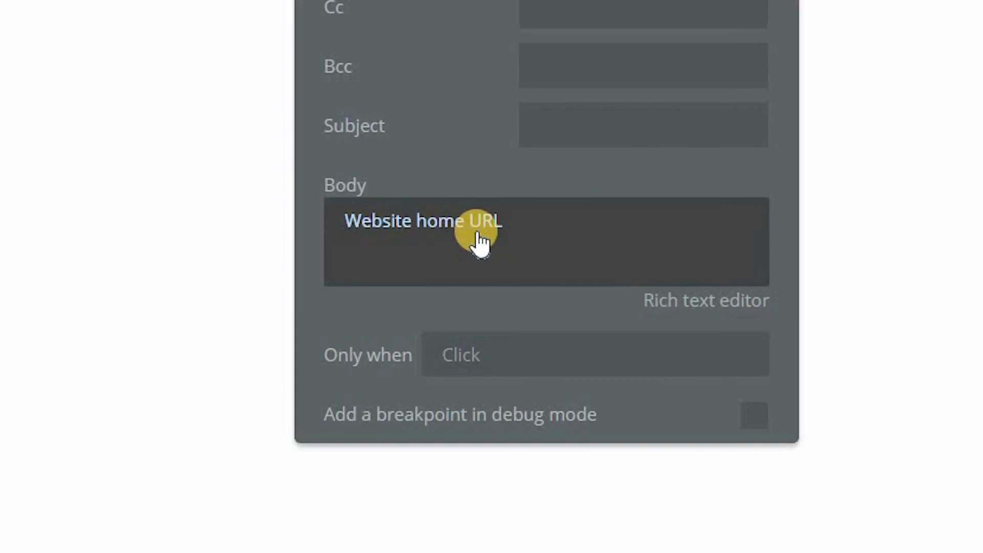
{"action": "left_click", "coordinate": [483, 242]}
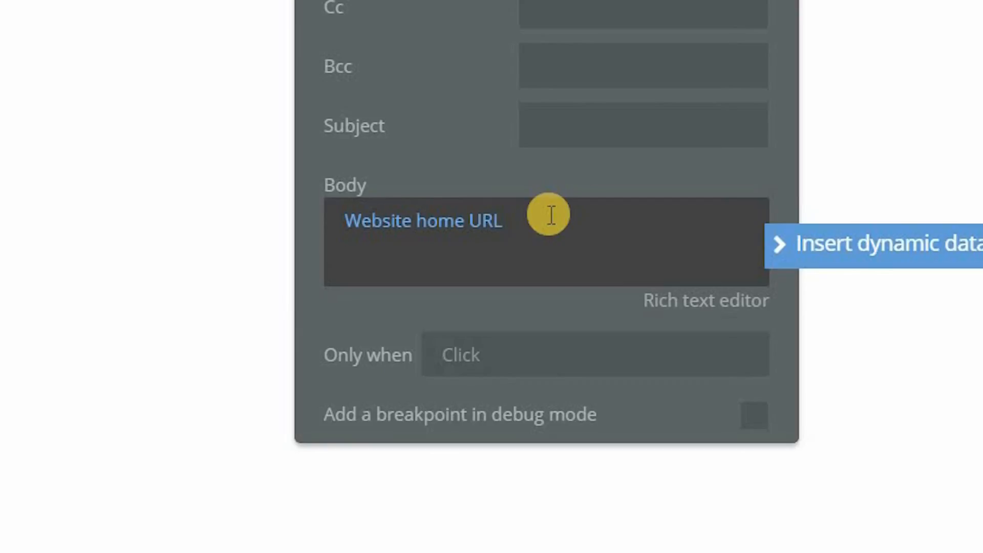
{"action": "type", "text": "reset_pw"}
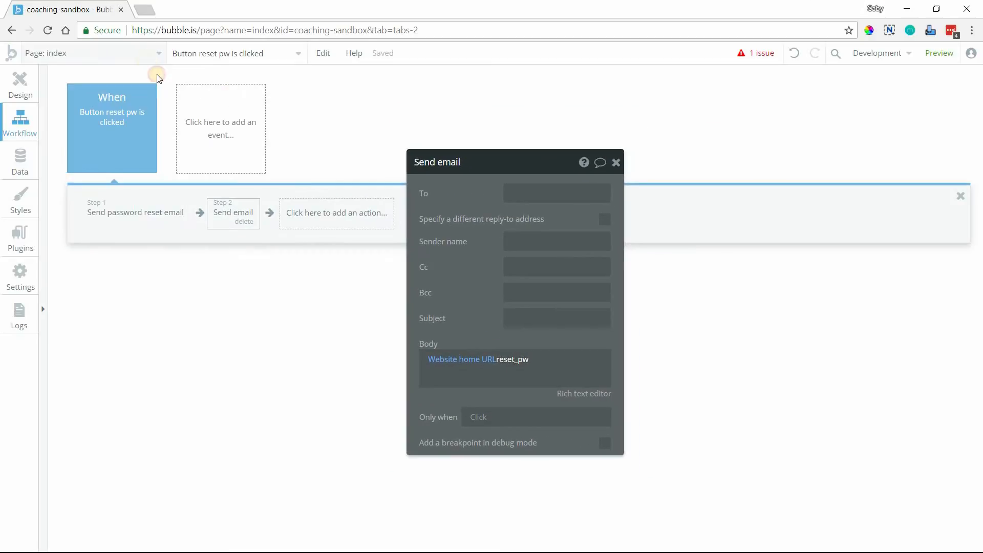
Append ?reset= so the body reads Website home URL reset_pw?reset=.
{"action": "left_click", "coordinate": [94, 52]}
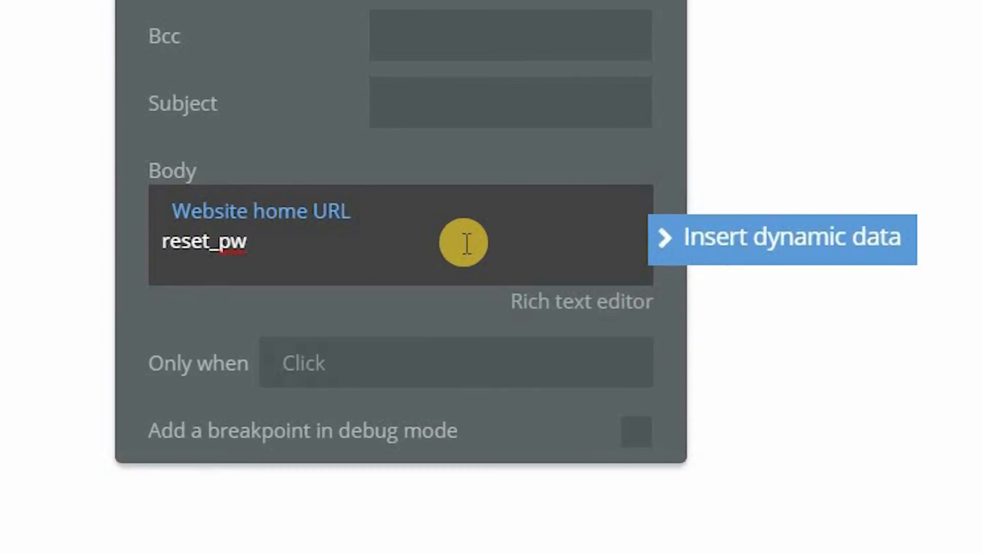
{"action": "type", "text": "?"}
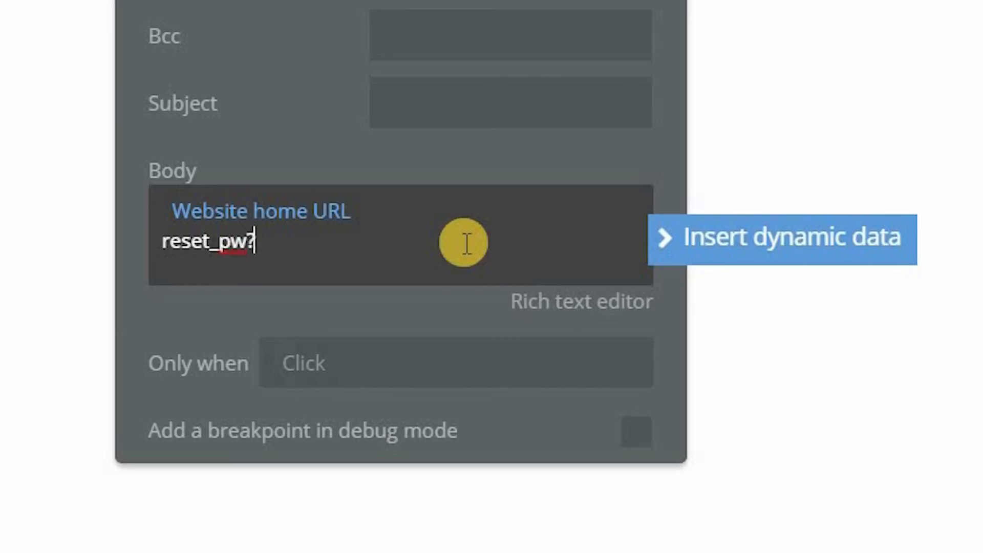
{"action": "type", "text": "reset"}
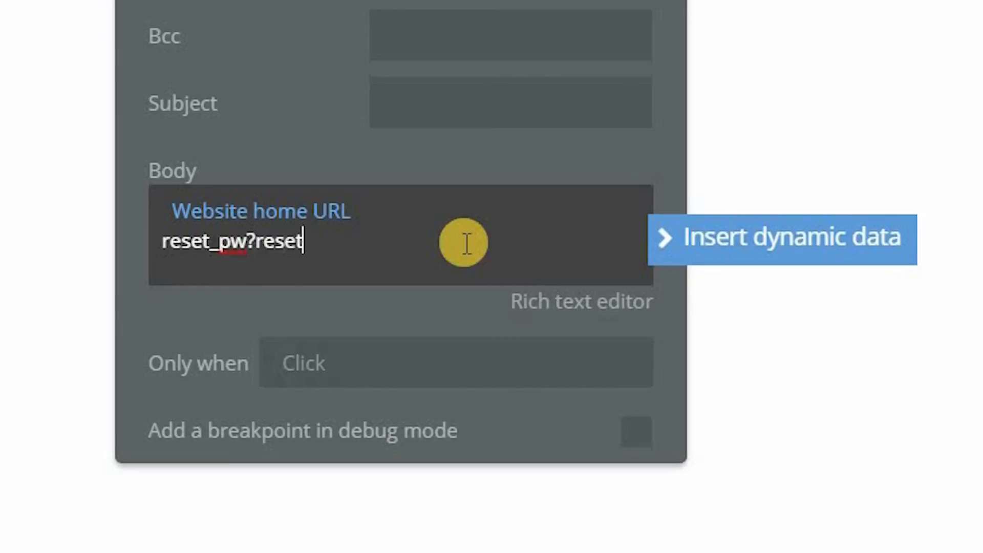
{"action": "type", "text": "="}
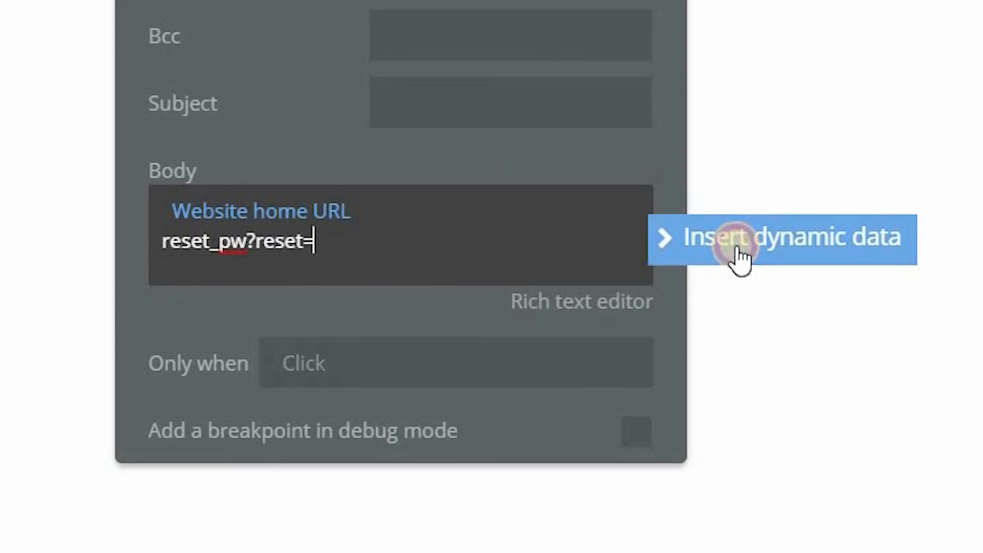
Insert 'Result of step 1 (Send password reset email)' after ?reset= as the token.
{"action": "left_click", "coordinate": [781, 238]}
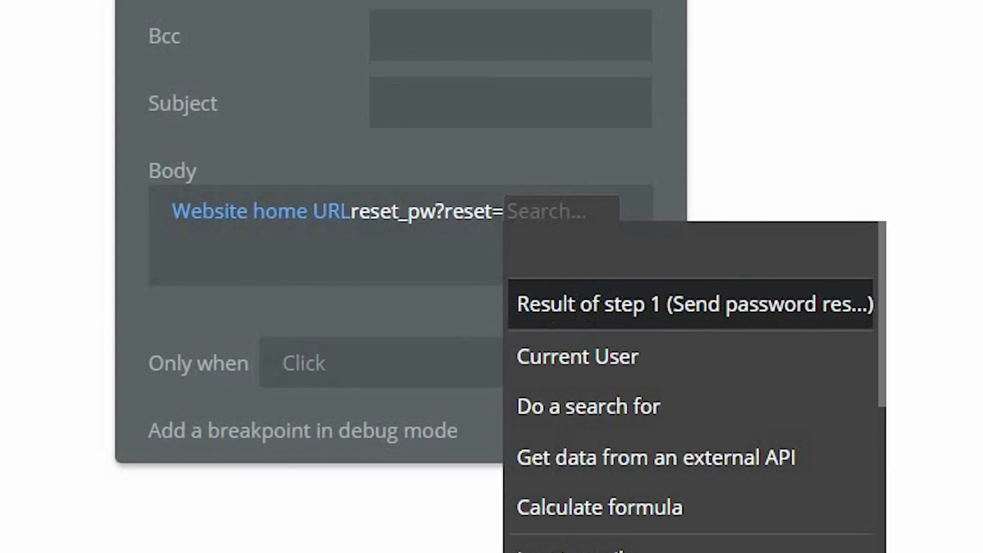
{"action": "mouse_move", "coordinate": [744, 332]}
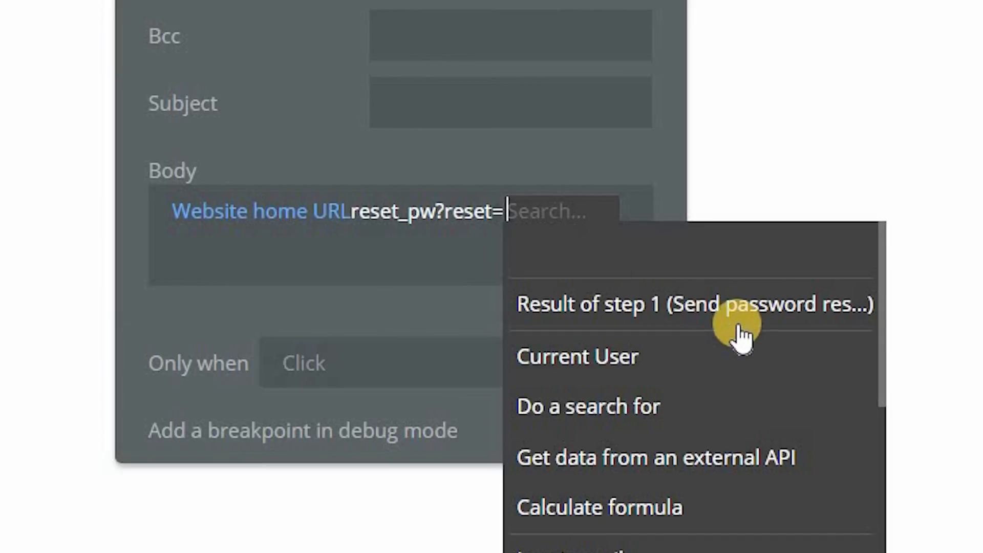
{"action": "left_click", "coordinate": [693, 304]}
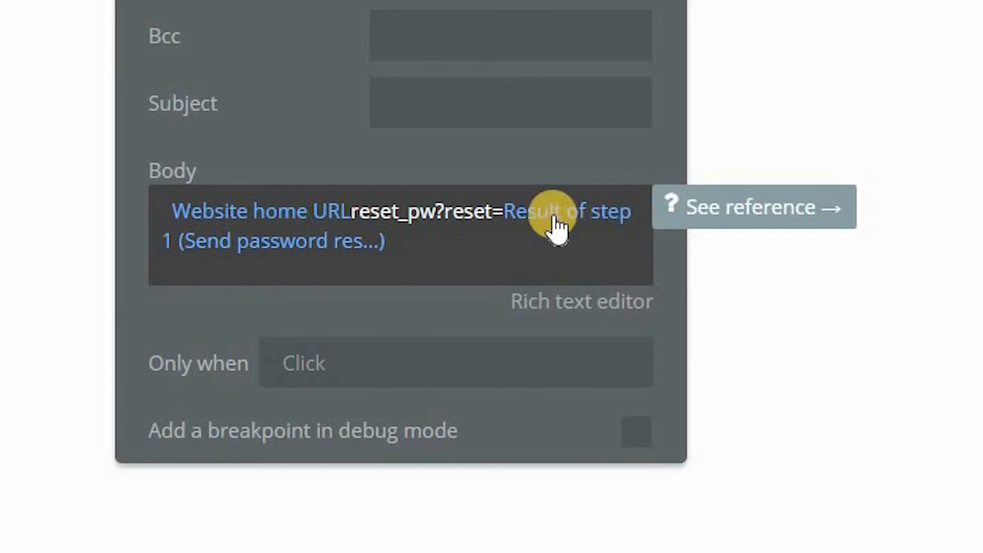
{"action": "mouse_move", "coordinate": [523, 216]}
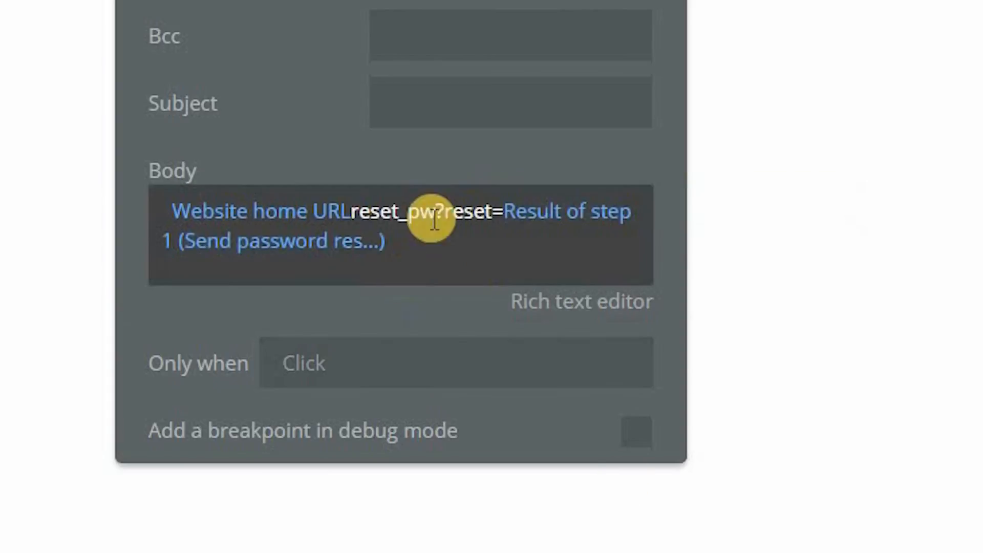
{"action": "mouse_move", "coordinate": [575, 189]}
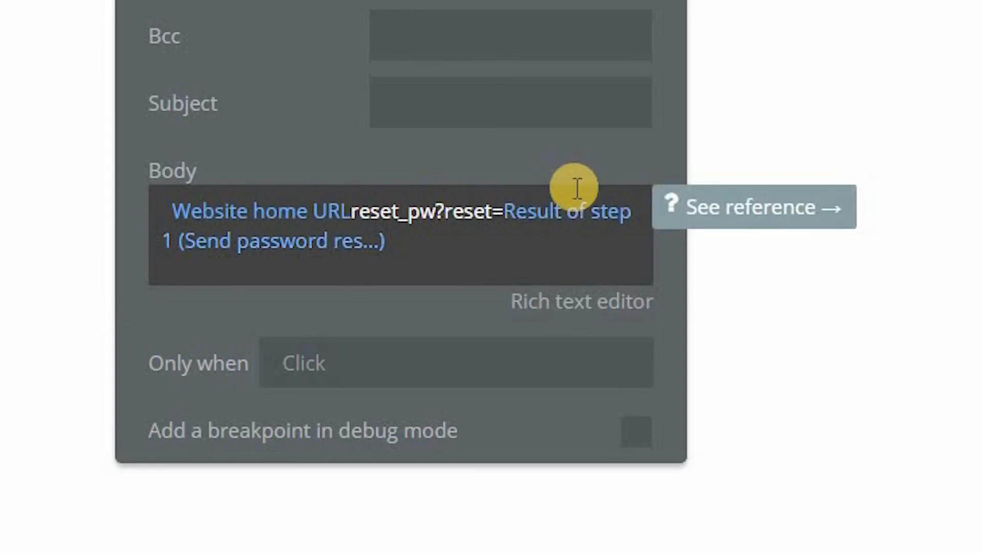
{"action": "mouse_move", "coordinate": [571, 236]}
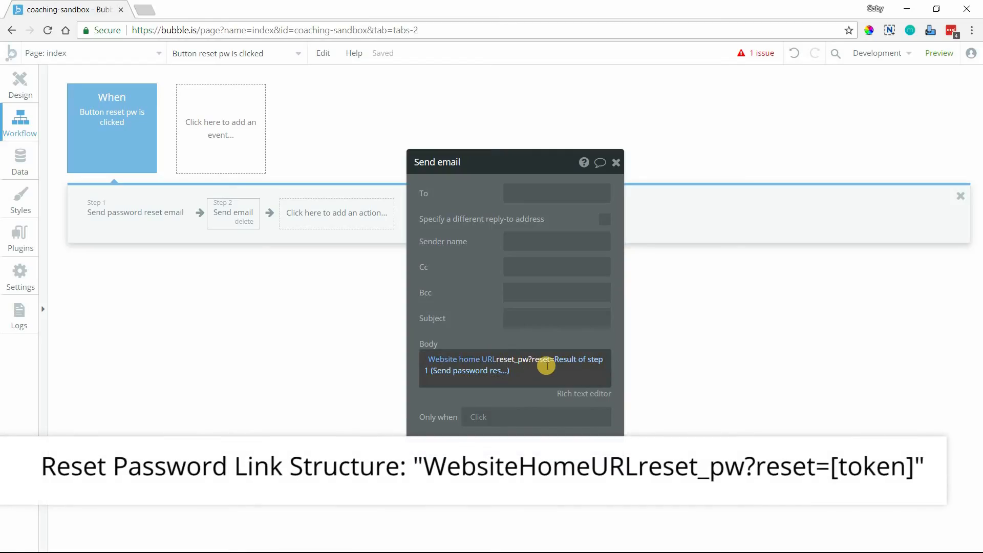
{"action": "mouse_move", "coordinate": [521, 379]}
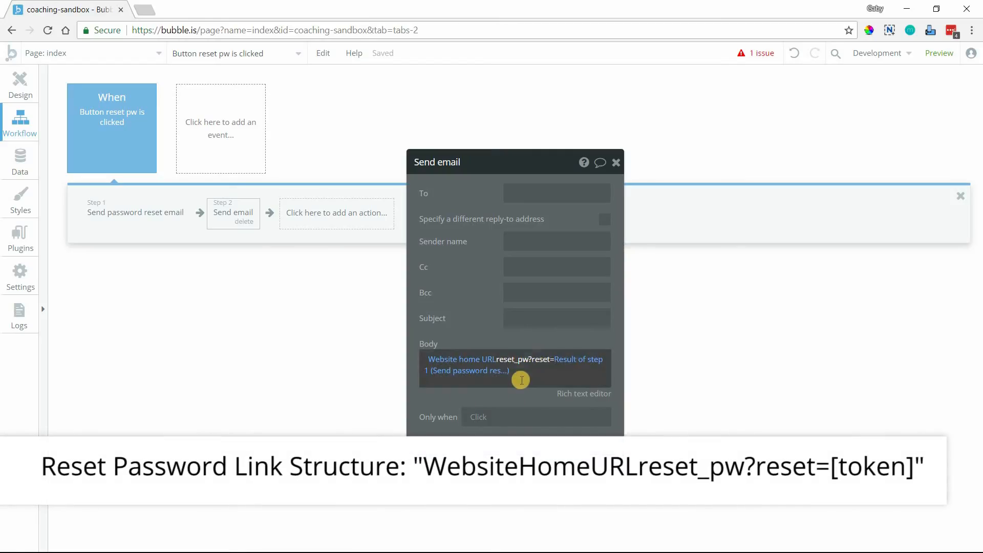
Review step 1 and keep 'Just make token, don't send email' checked.
{"action": "left_click", "coordinate": [135, 212]}
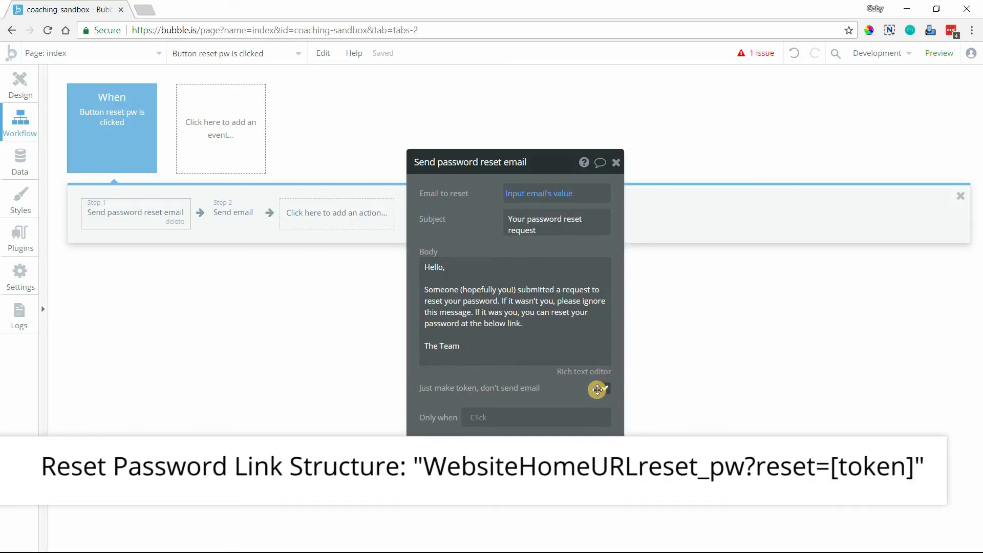
{"action": "left_click", "coordinate": [604, 388]}
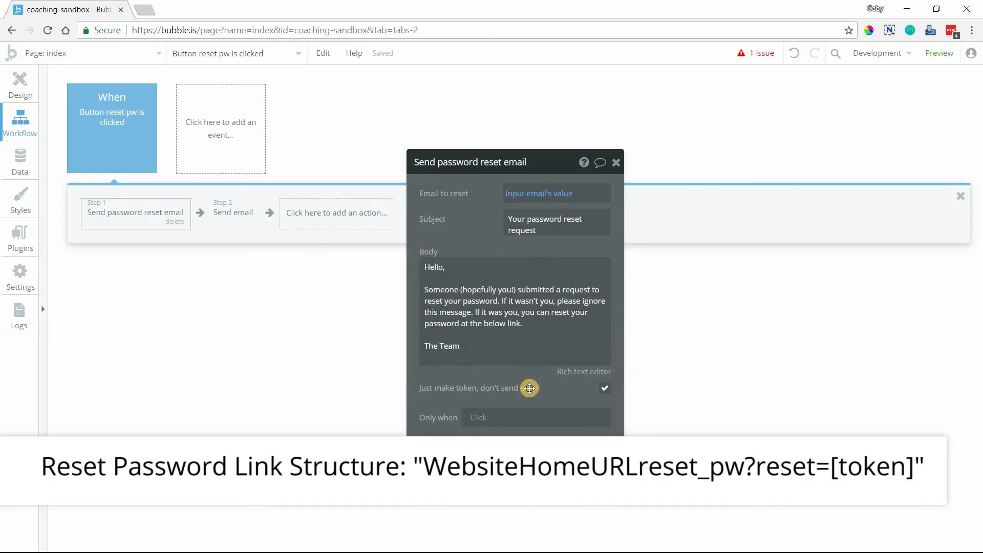
{"action": "mouse_move", "coordinate": [562, 303]}
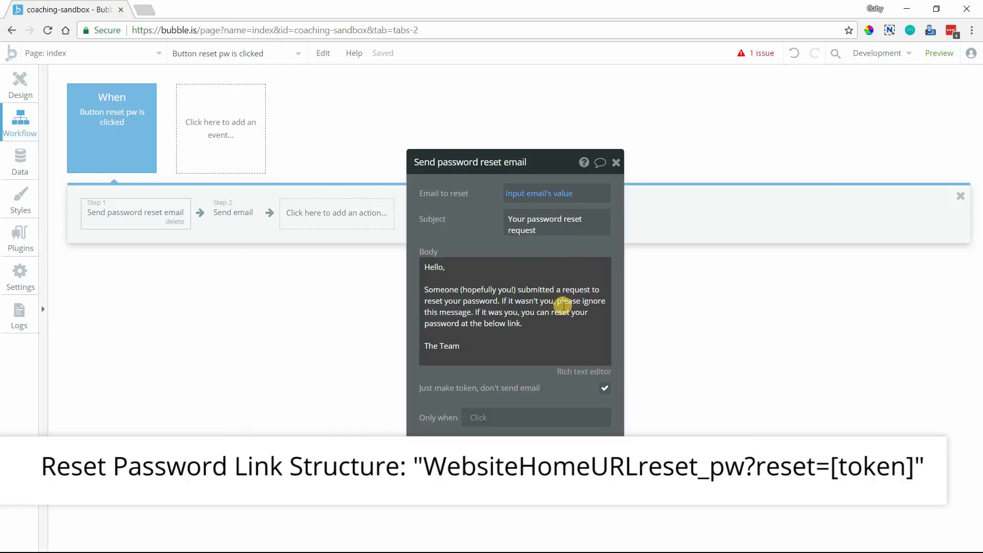
{"action": "mouse_move", "coordinate": [195, 232]}
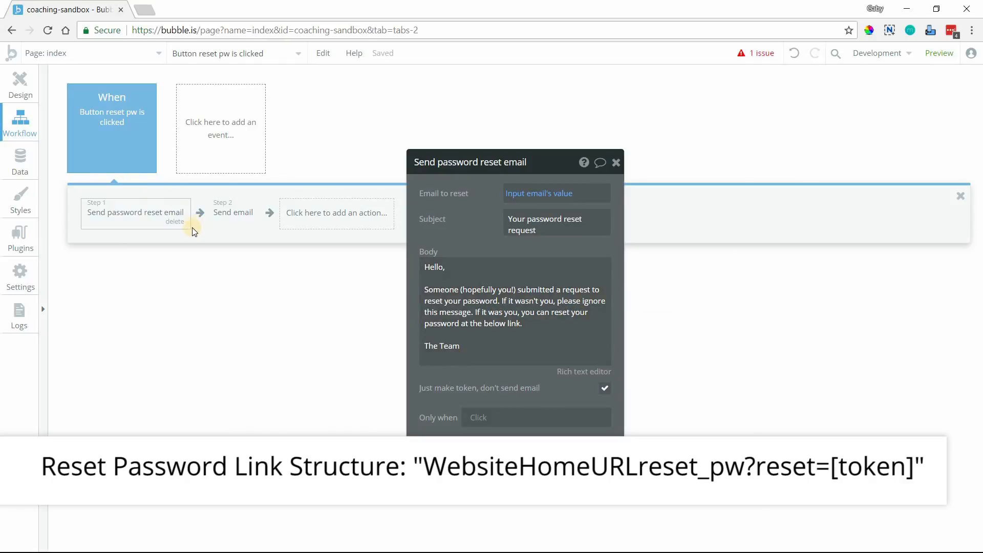
{"action": "mouse_move", "coordinate": [244, 262]}
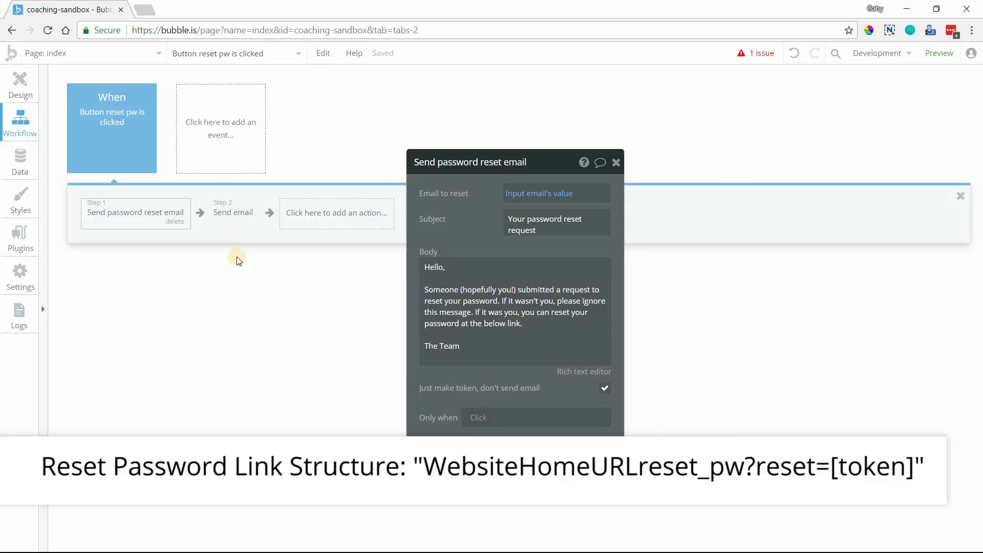
Return to step 2 Send email showing the full reset_pw?reset=[token] link in its body.
{"action": "left_click", "coordinate": [232, 211]}
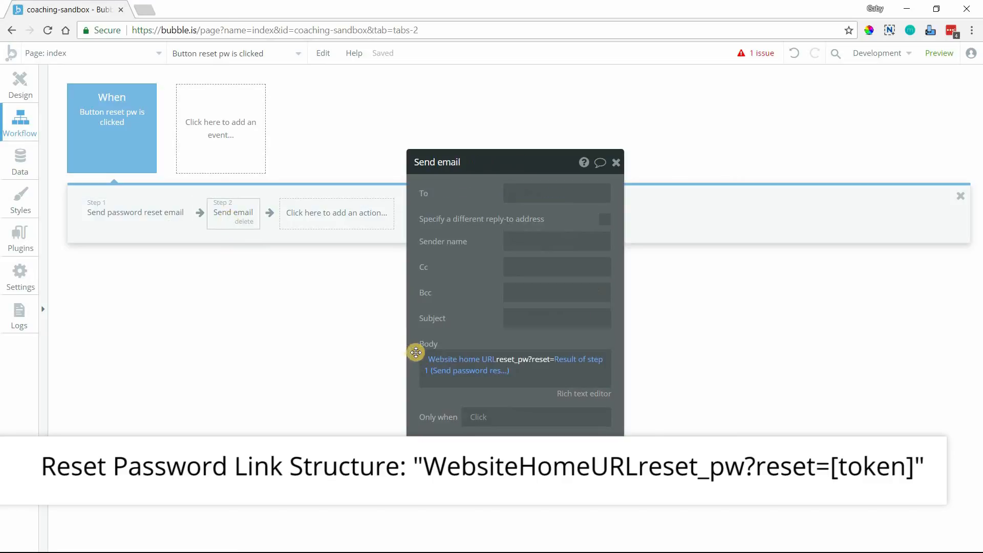
{"action": "mouse_move", "coordinate": [481, 404]}
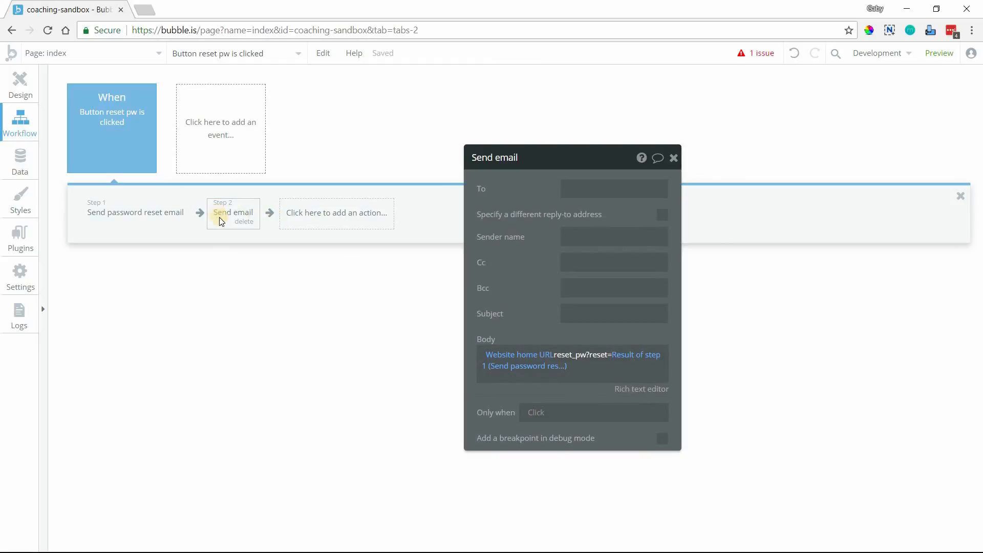
{"action": "mouse_move", "coordinate": [284, 259]}
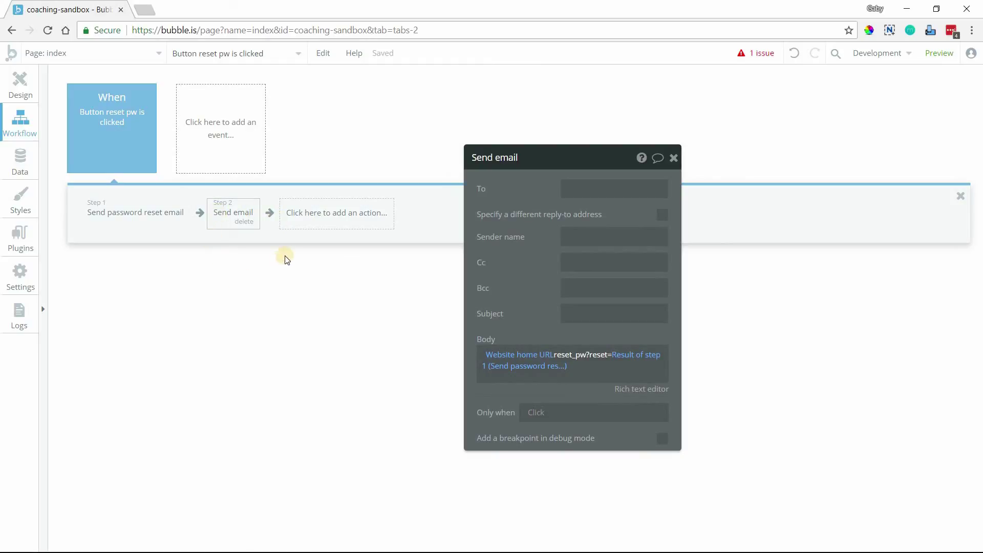
{"action": "mouse_move", "coordinate": [366, 327]}
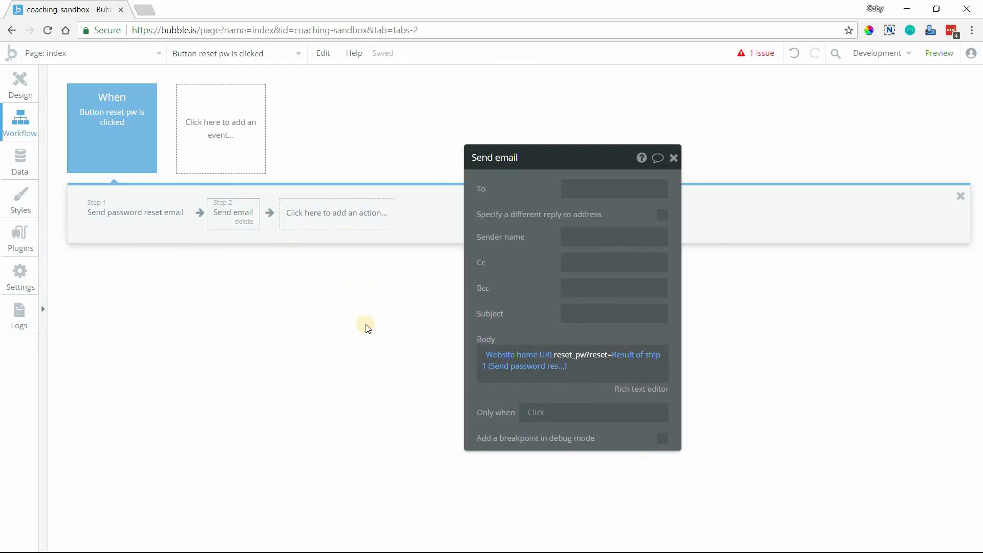
{"action": "mouse_move", "coordinate": [356, 437]}
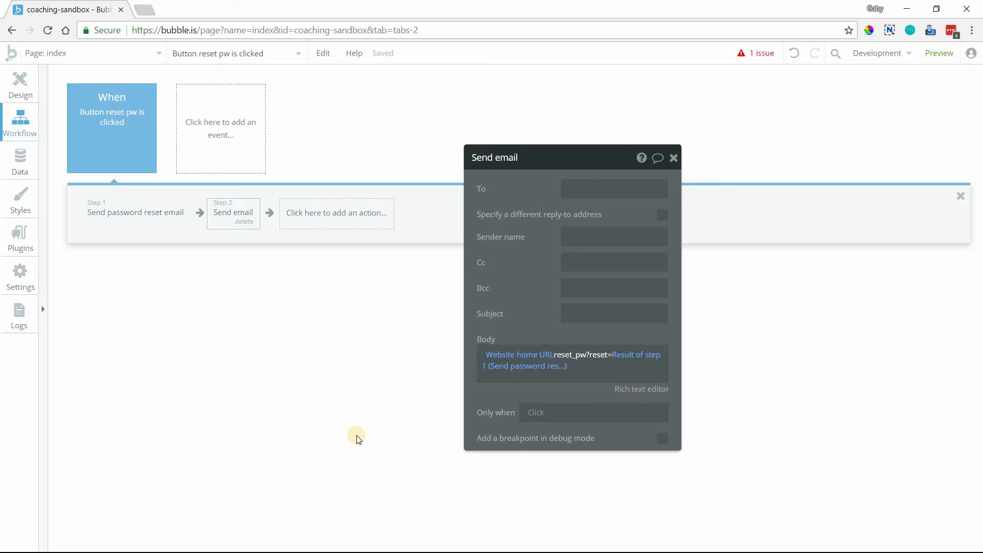